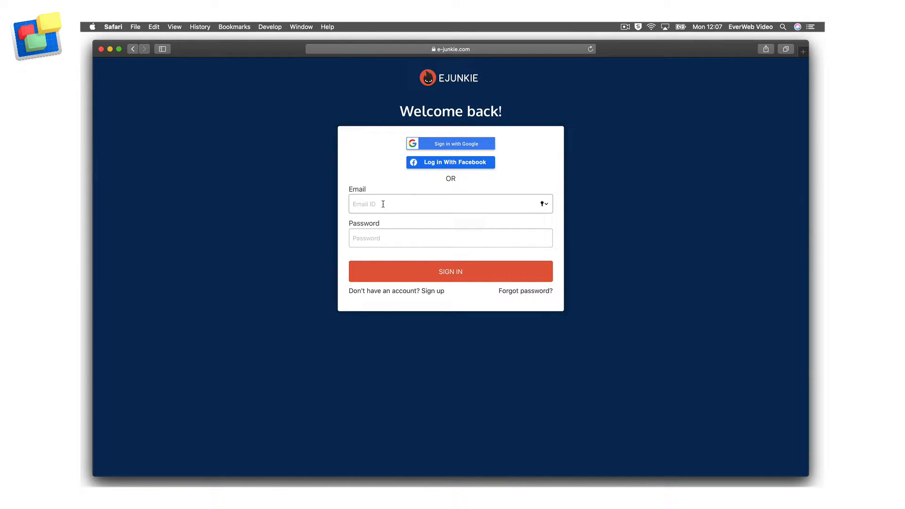
# Sign in to the E-junkie seller account with the sunny@ email.
pyautogui.write('sunny@')
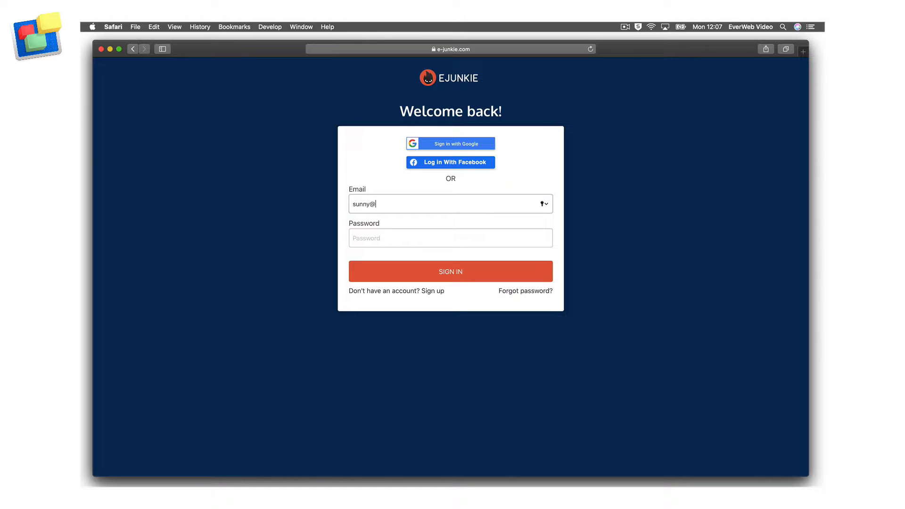
pyautogui.click(450, 271)
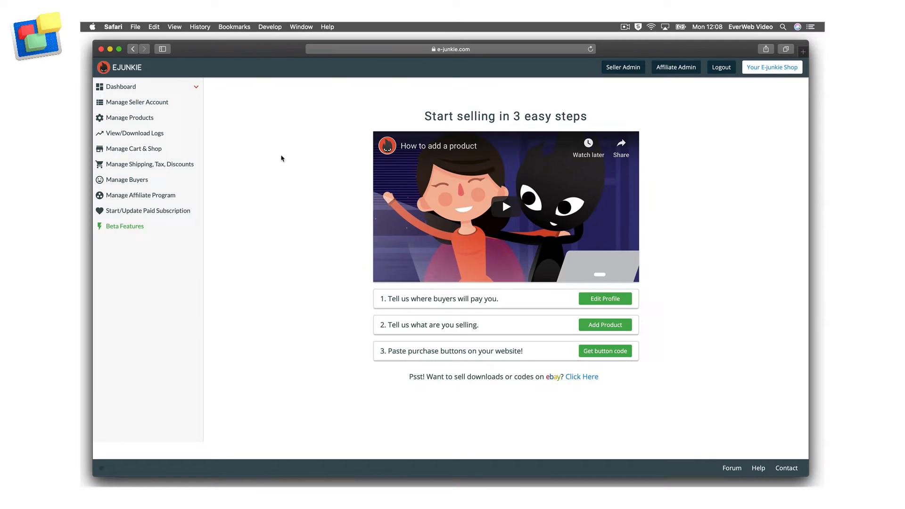
# Go to the seller profile settings via Manage Seller Account > Edit Profile.
pyautogui.click(137, 102)
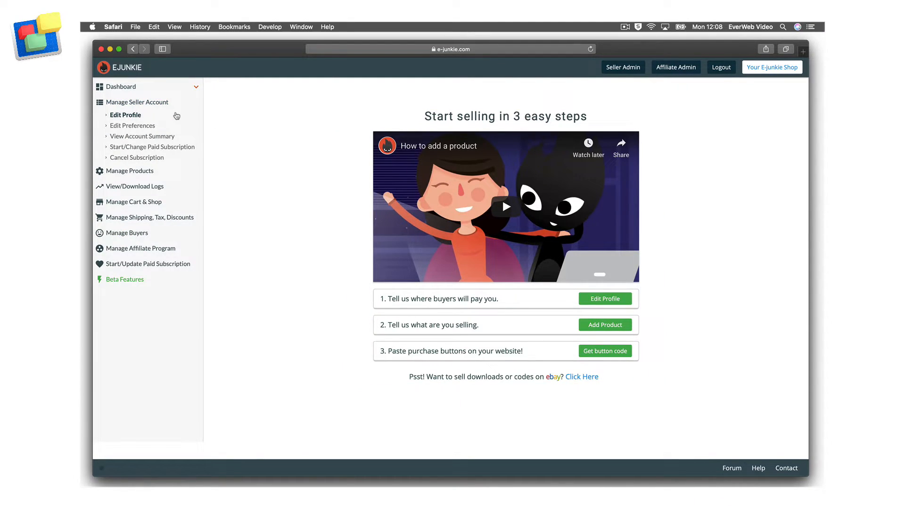
pyautogui.moveTo(157, 117)
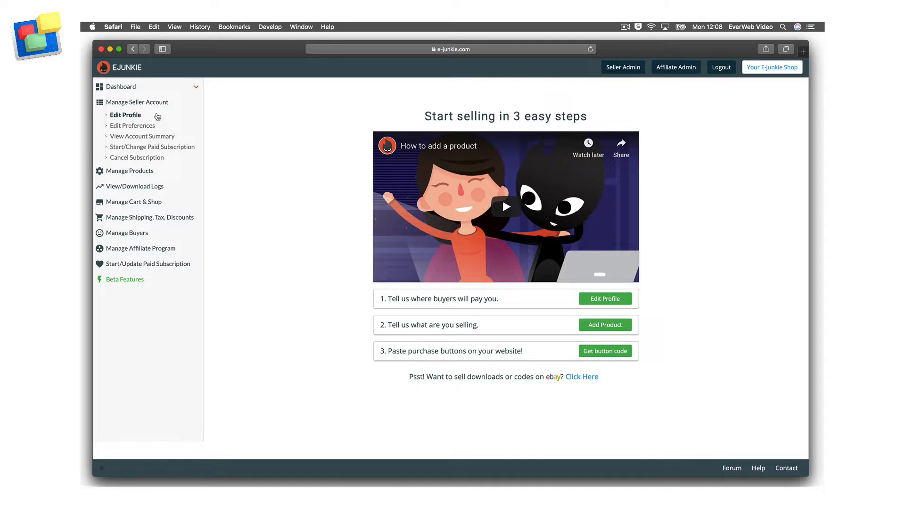
pyautogui.click(125, 115)
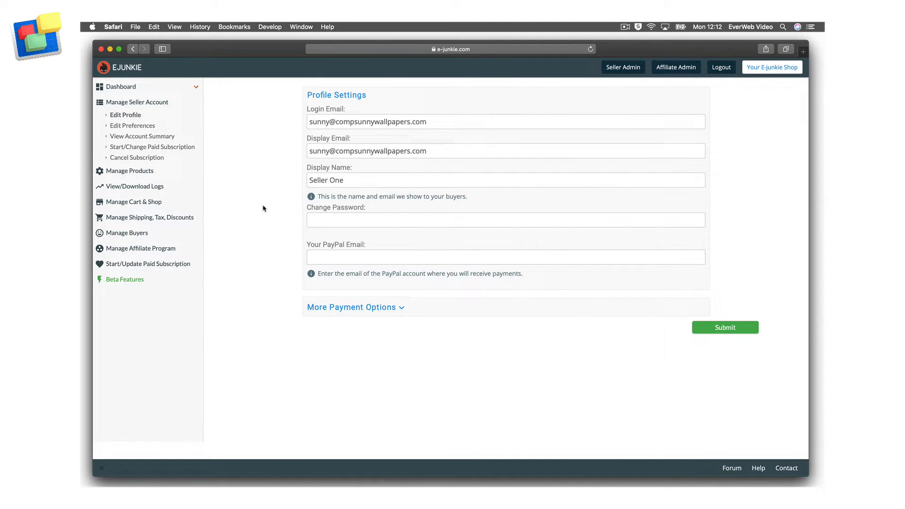
pyautogui.moveTo(280, 212)
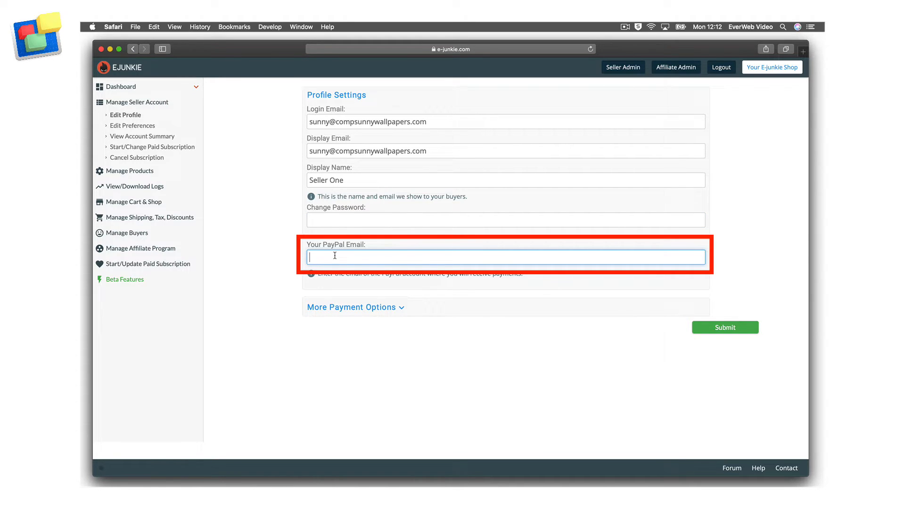
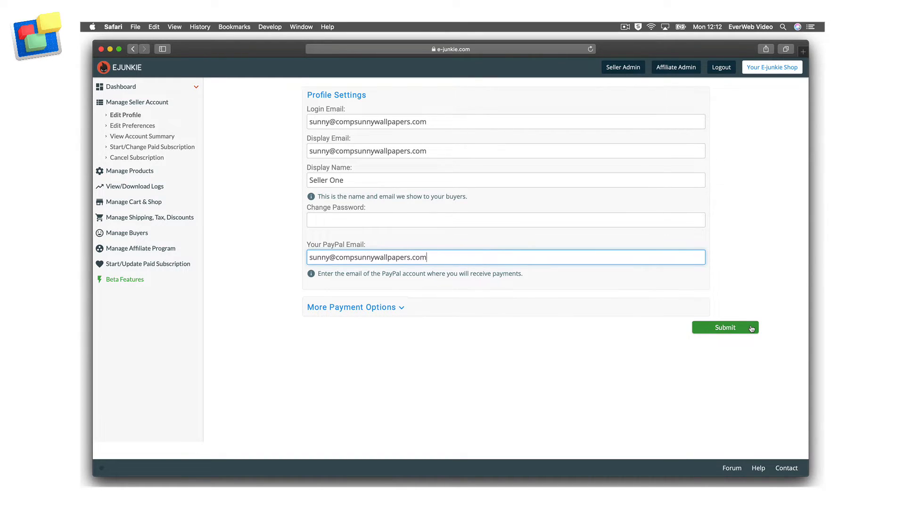
pyautogui.click(725, 327)
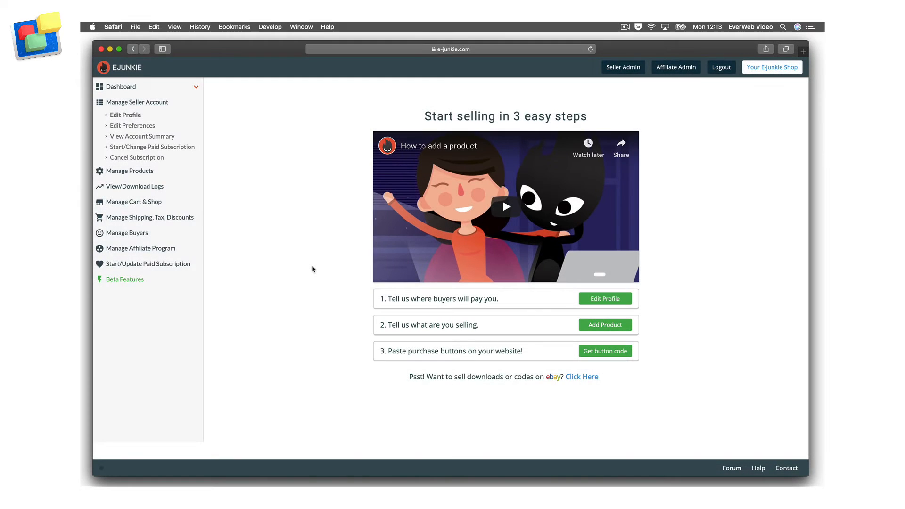
# Add a product named Blue Wallpaper Background priced at 1.99 USD and submit it.
pyautogui.click(605, 324)
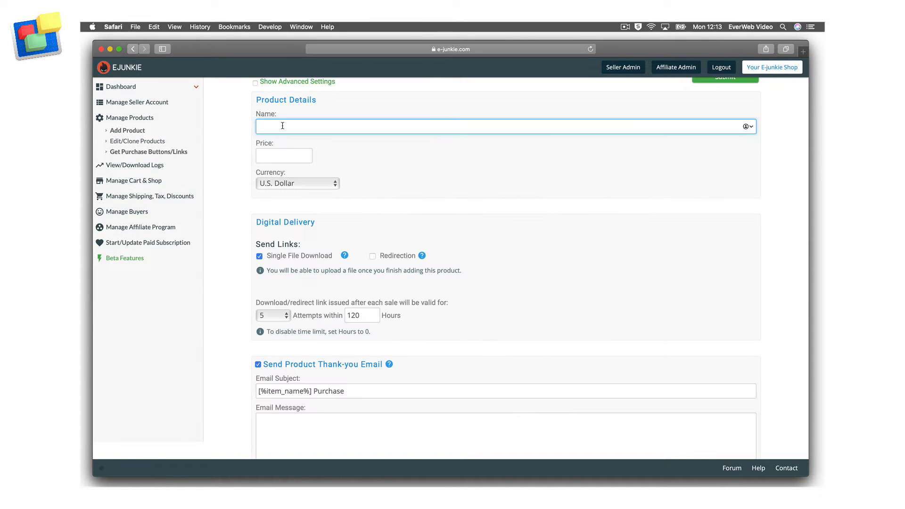
pyautogui.write('Blue Wallpaper Background')
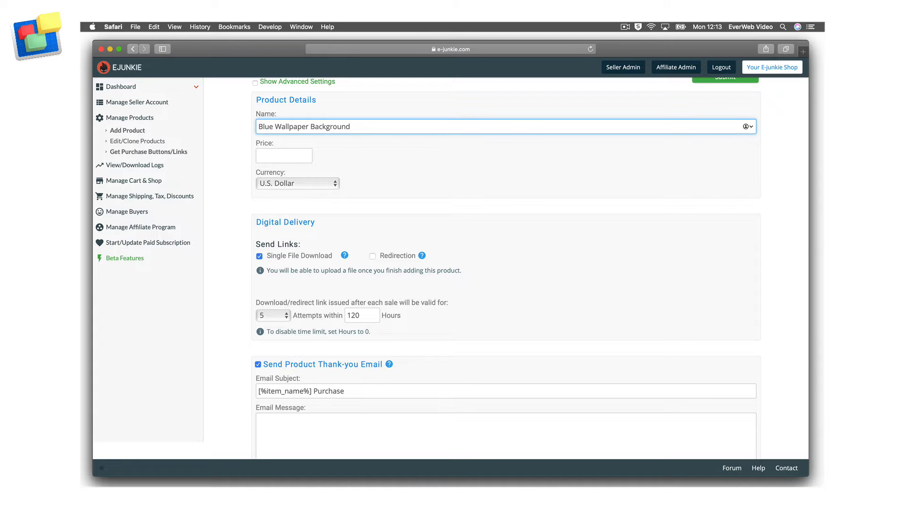
pyautogui.write('1.99')
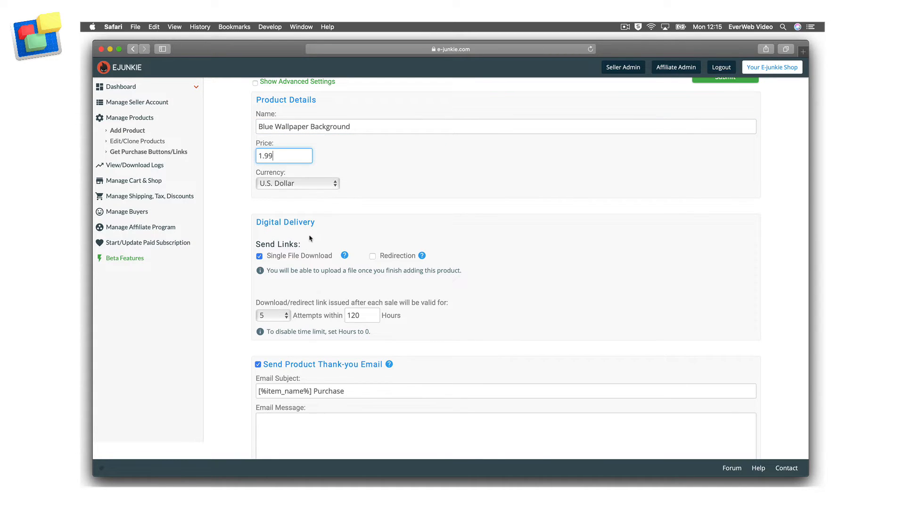
pyautogui.scroll(-3)
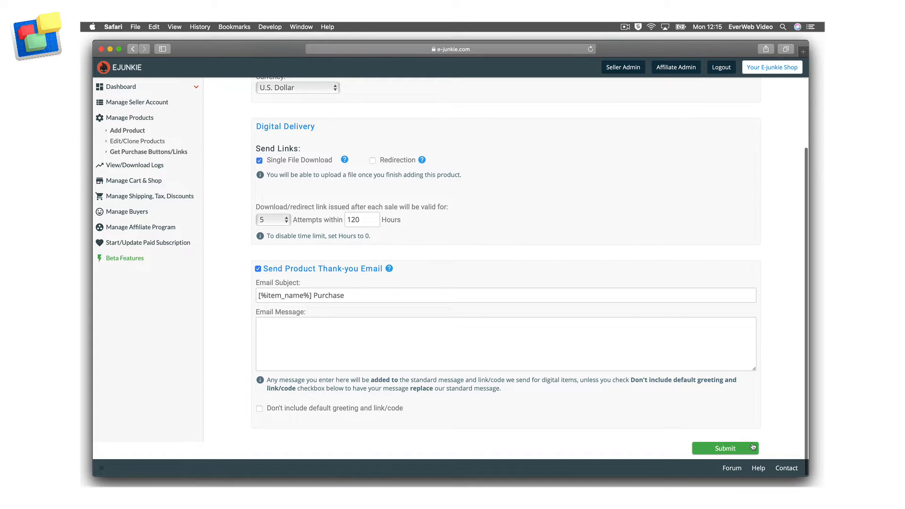
pyautogui.click(725, 448)
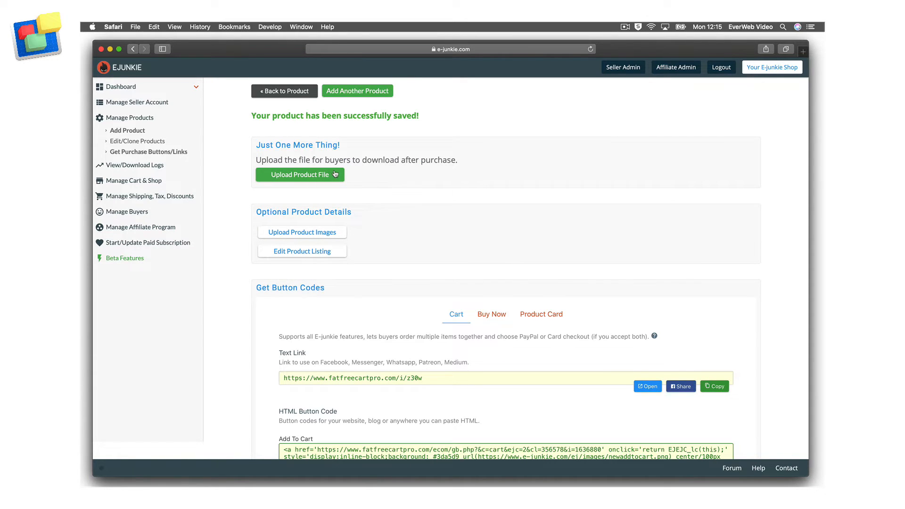
# Upload blue background.png as the product's downloadable file.
pyautogui.click(300, 175)
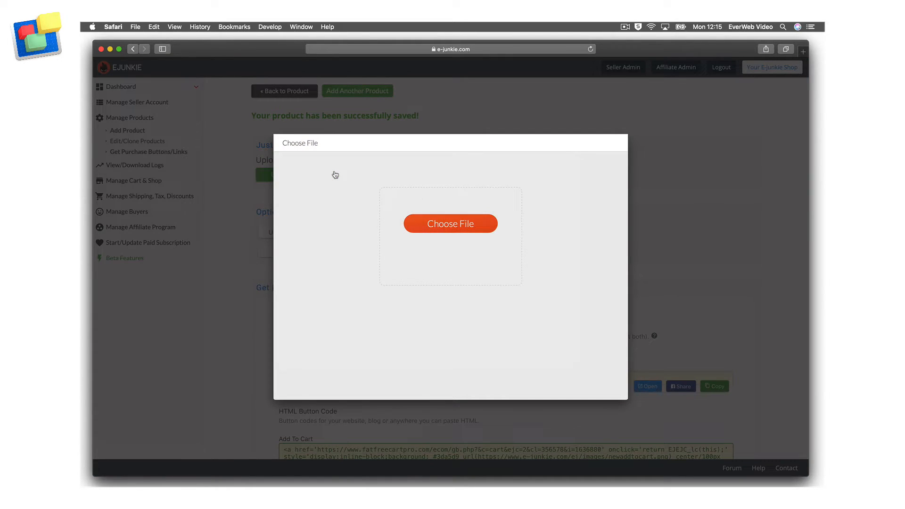
pyautogui.click(451, 223)
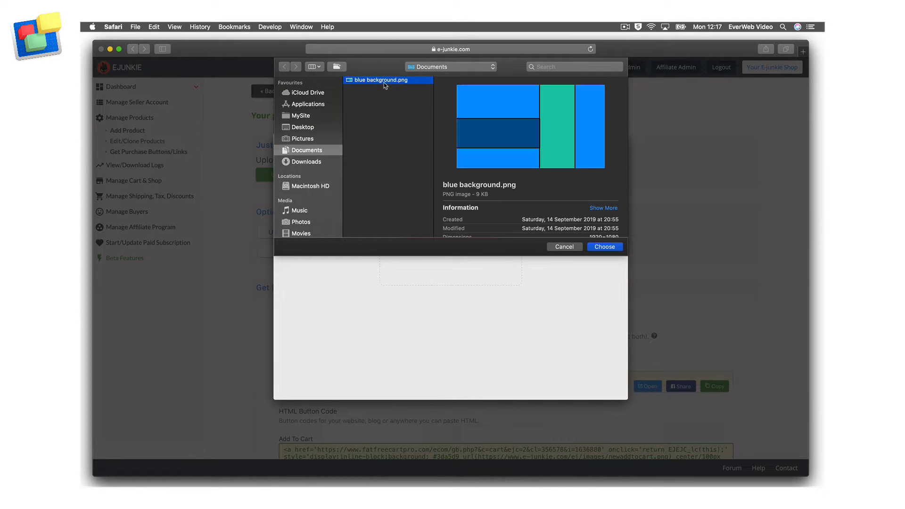
pyautogui.click(604, 246)
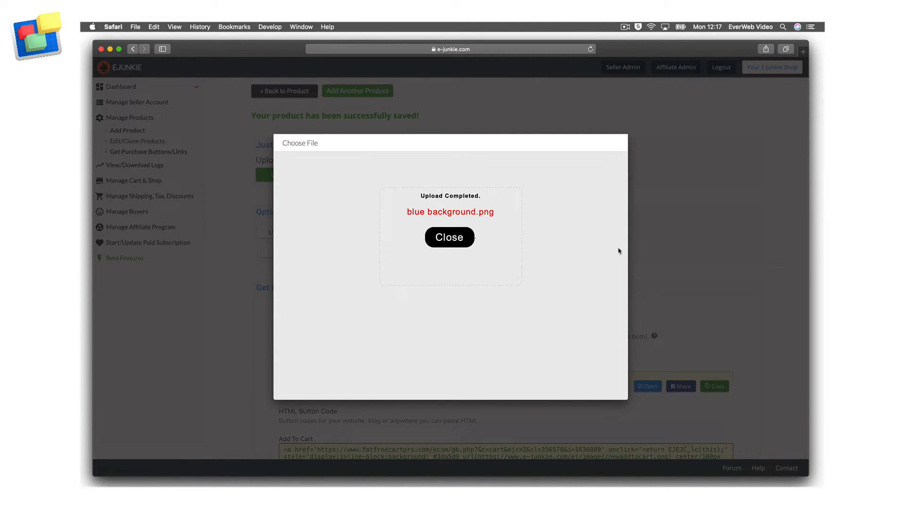
pyautogui.click(449, 238)
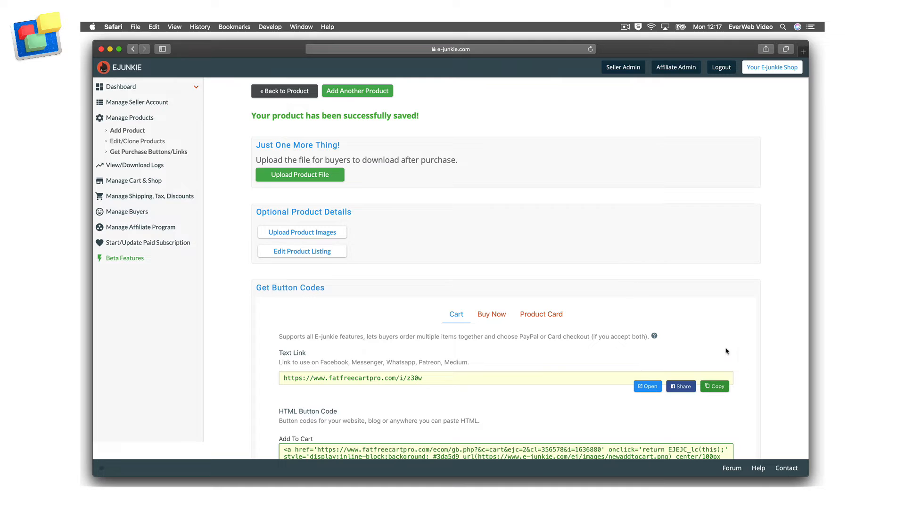
# Scroll through the Get Button Codes section to review the Add To Cart code.
pyautogui.scroll(-3)
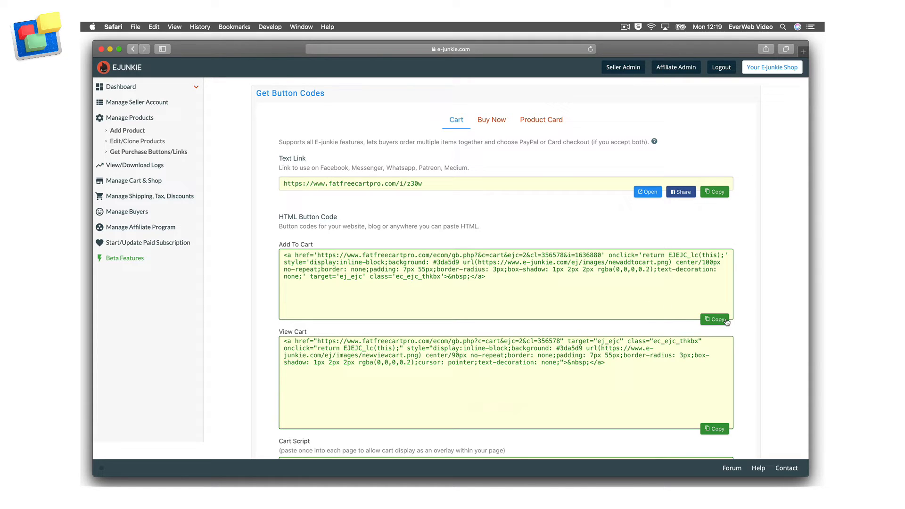
pyautogui.scroll(-3)
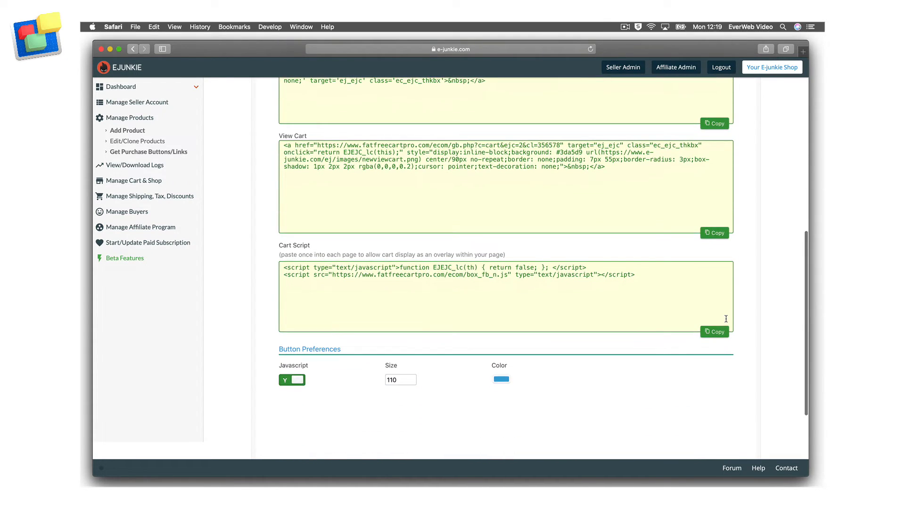
pyautogui.scroll(-3)
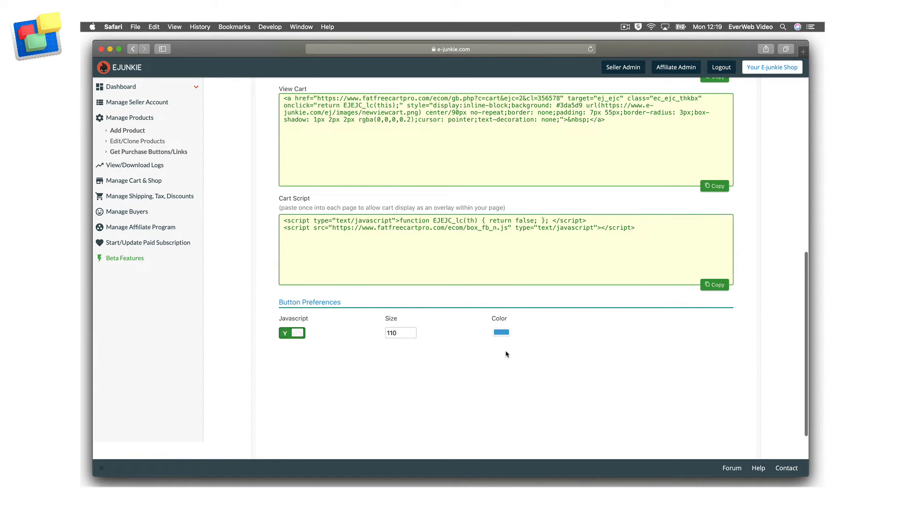
pyautogui.scroll(3)
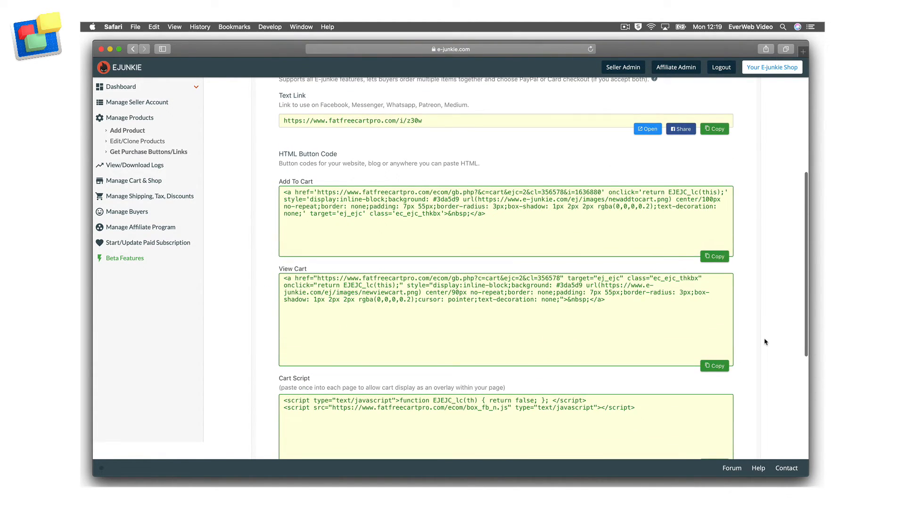
pyautogui.scroll(3)
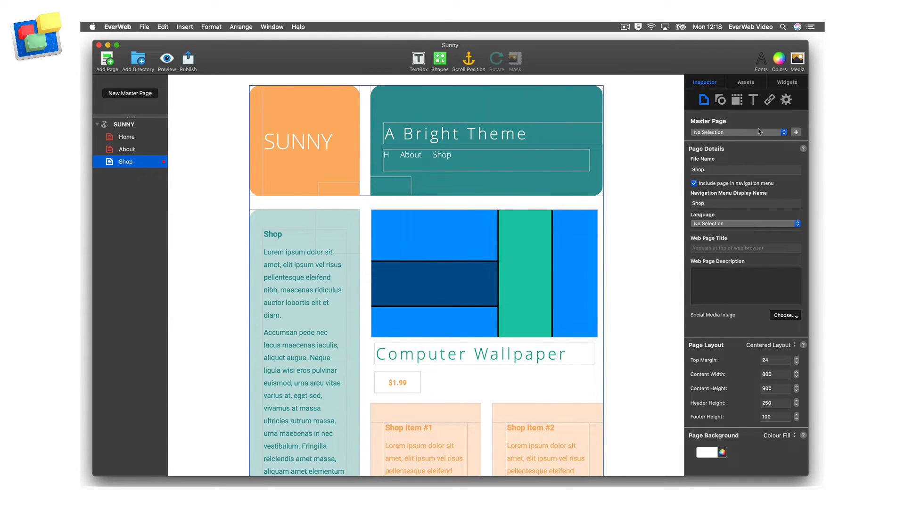
# Place the Add To Cart code in an HTML Snippet beside the price and preview the Shop page in Safari.
pyautogui.click(786, 82)
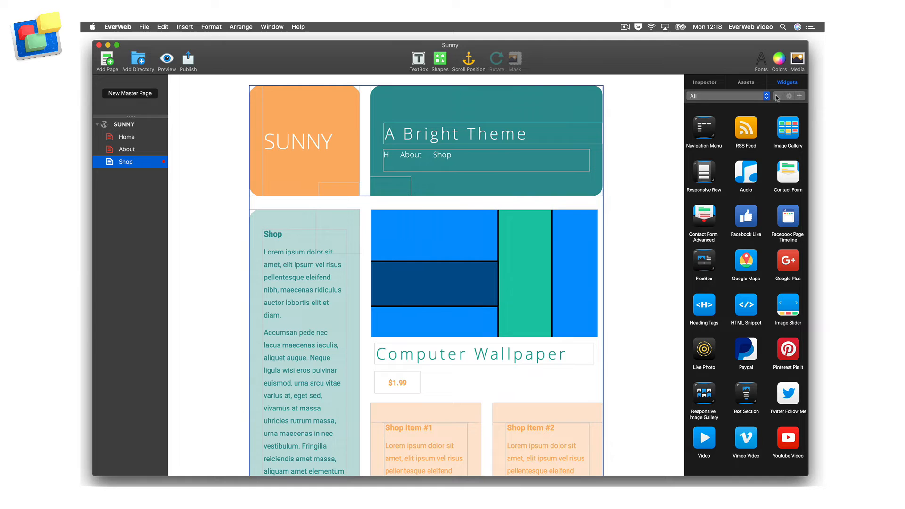
pyautogui.moveTo(746, 304)
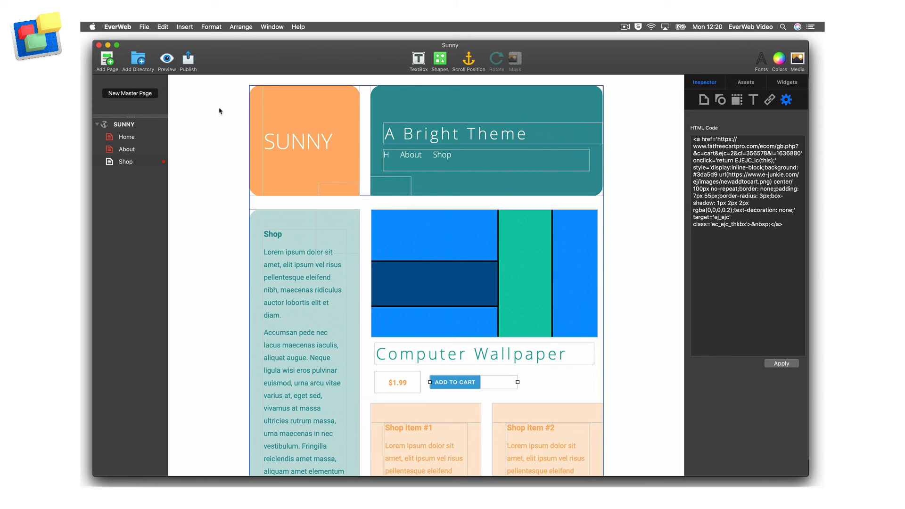
pyautogui.click(167, 58)
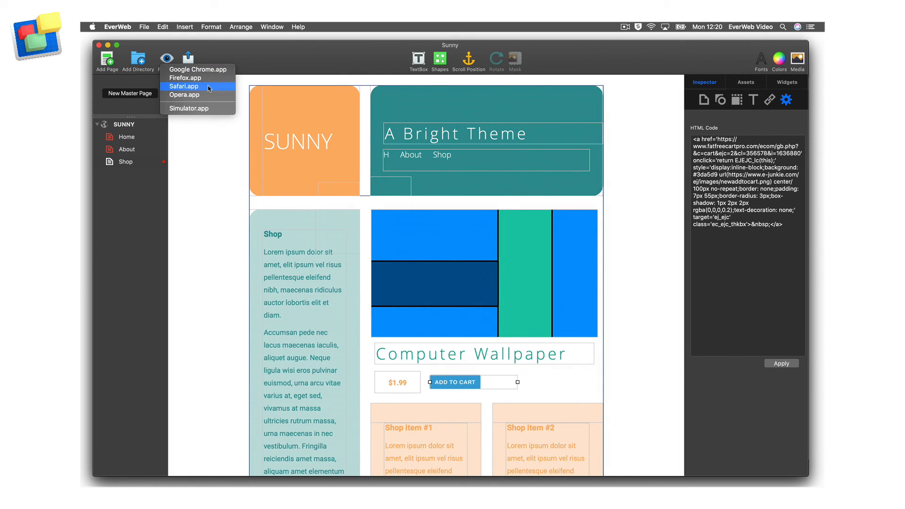
pyautogui.click(184, 86)
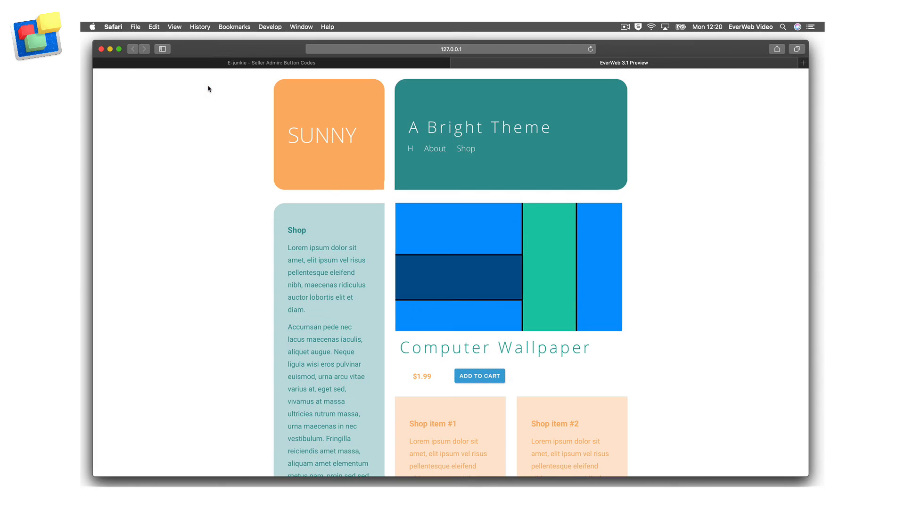